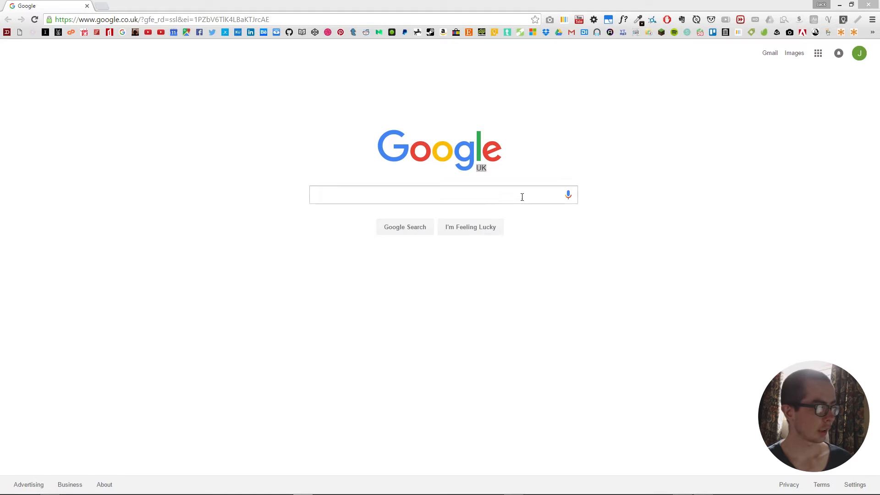
- Search Google for 'adobe color' using the adobe colour suggestion
click(443, 195)
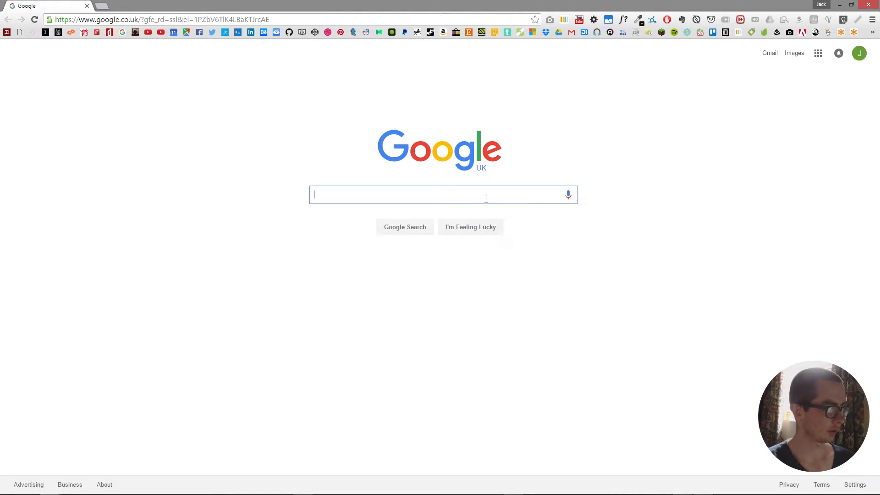
text(adobe color)
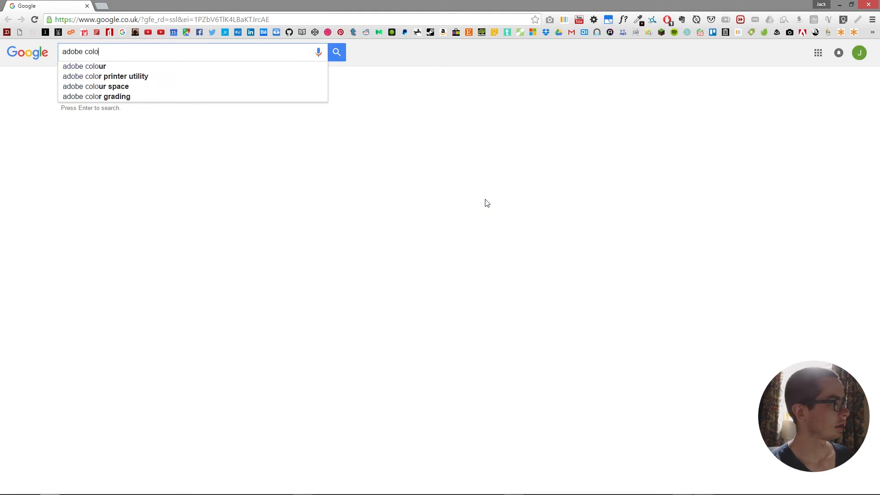
click(84, 66)
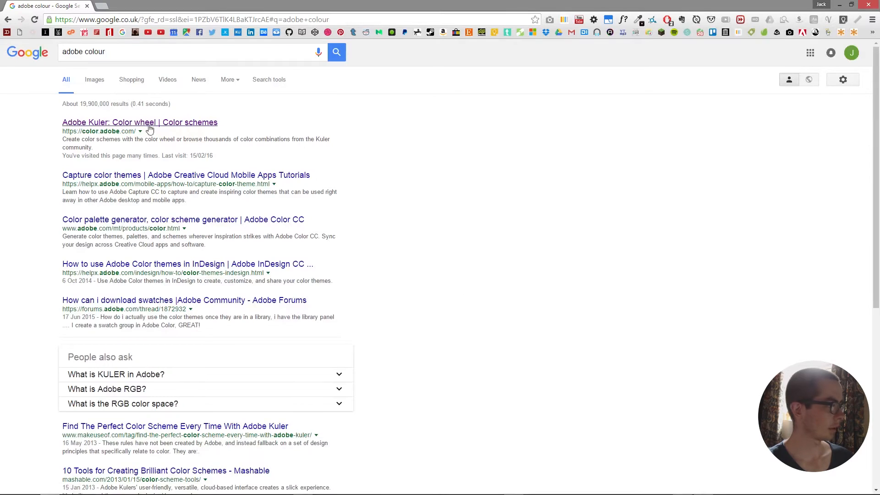
- Open the Adobe Kuler color wheel and apply the Triad rule to a brown base
click(140, 122)
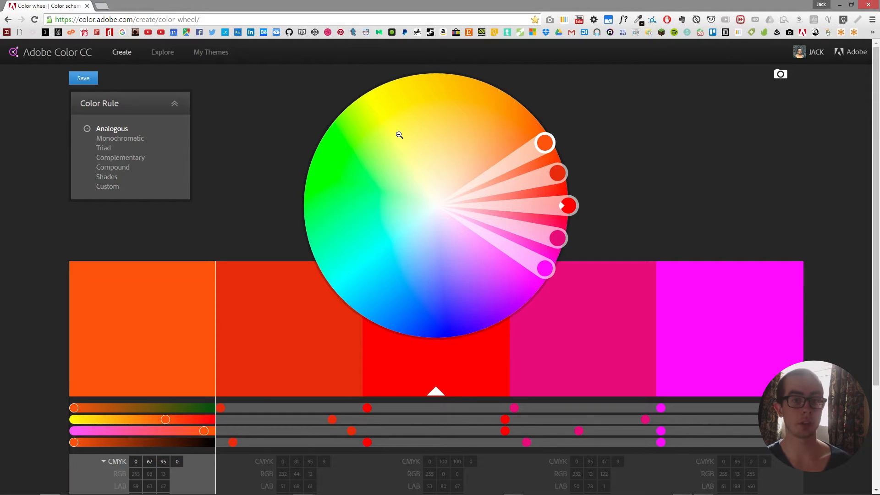
mouse_move(544, 148)
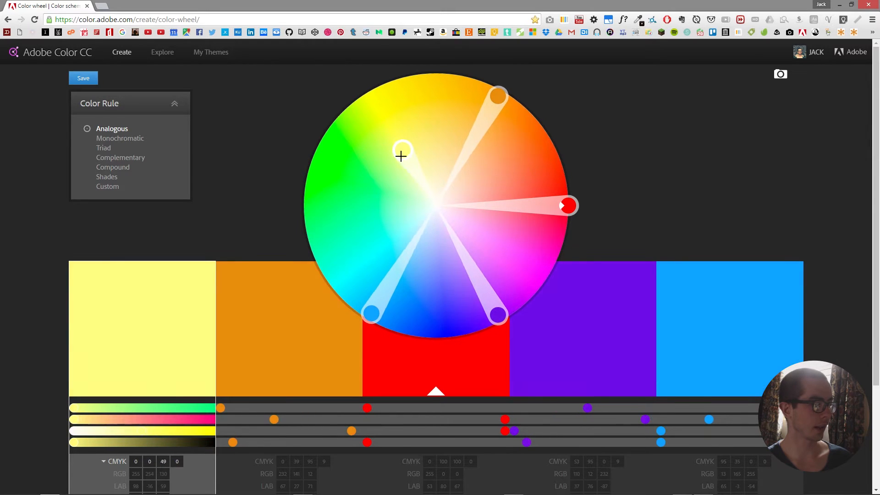
click(103, 147)
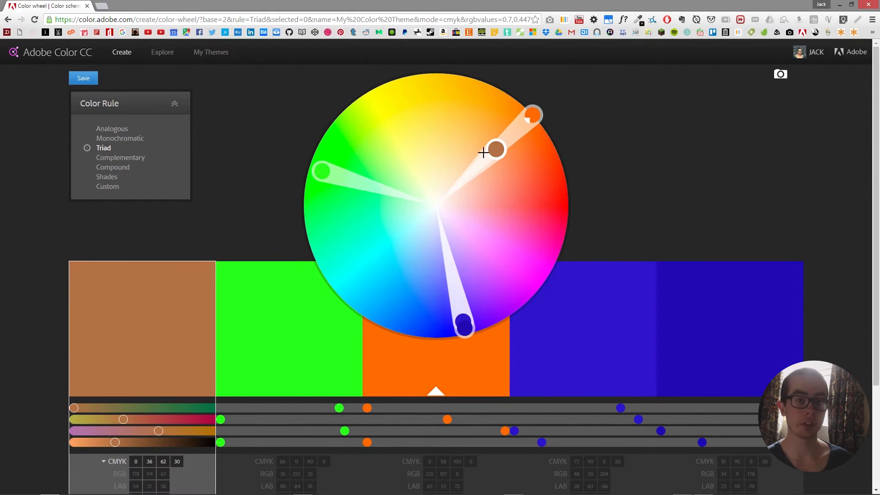
mouse_move(780, 73)
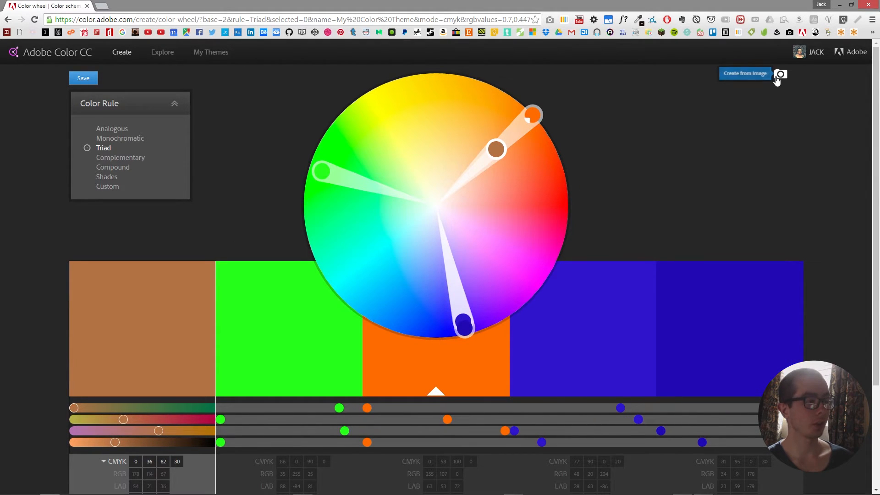
- Sample a theme from the red marbled image, trying Muted and Deep moods before settling on Dark
click(780, 73)
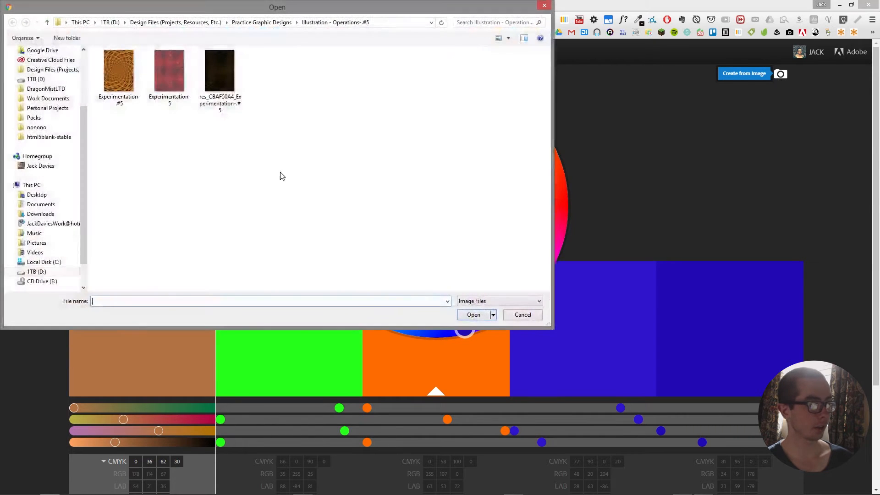
click(522, 315)
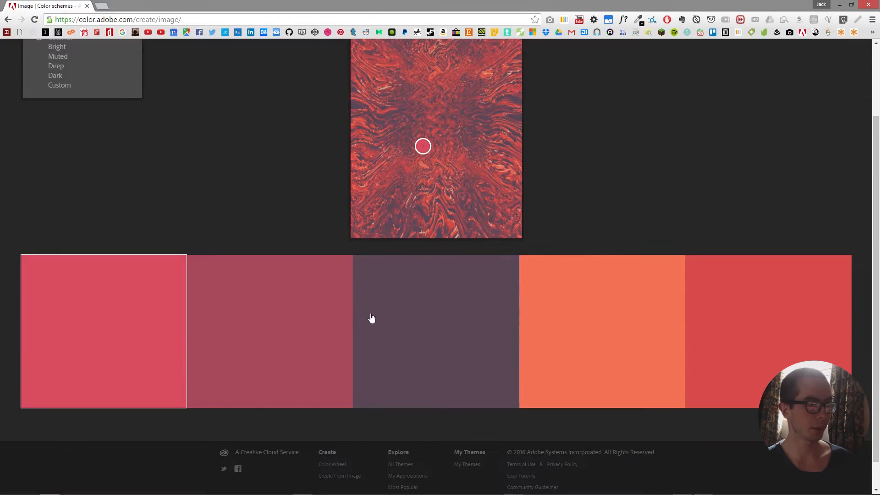
scroll(up, 3)
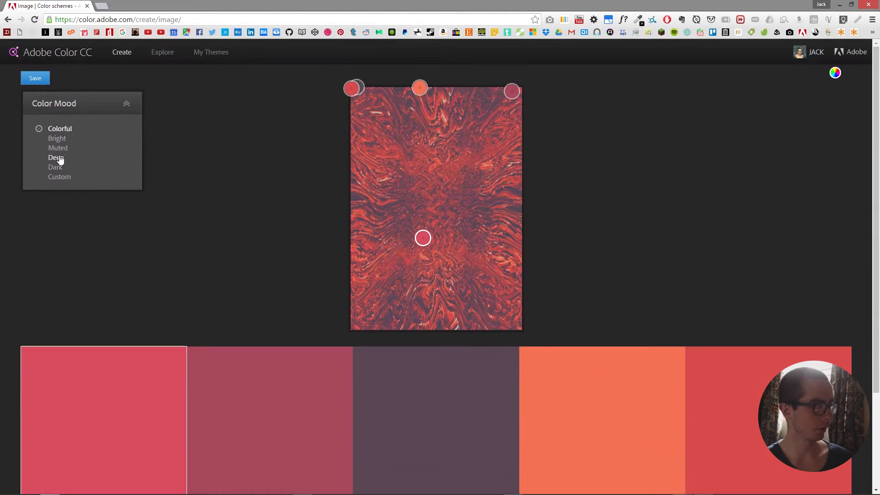
click(58, 148)
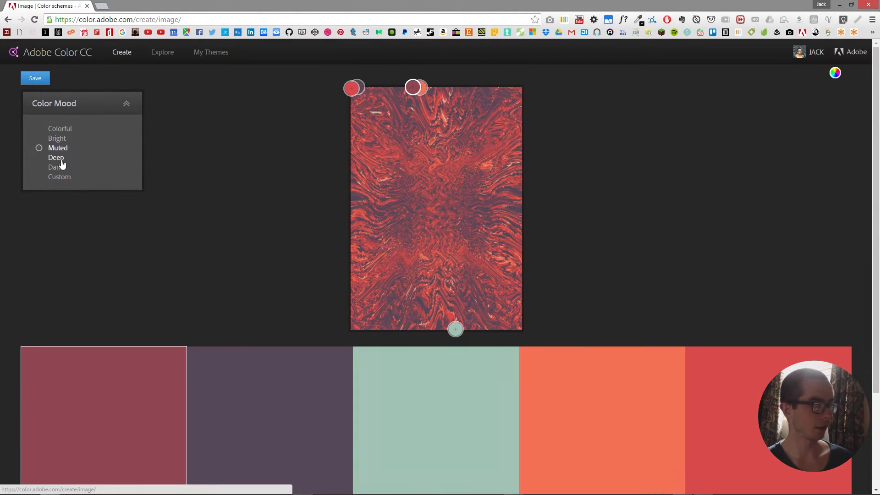
click(56, 157)
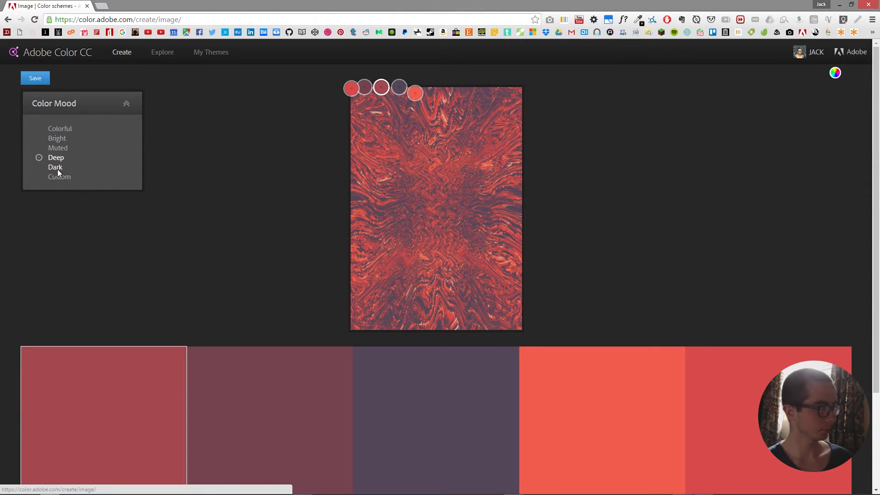
click(55, 167)
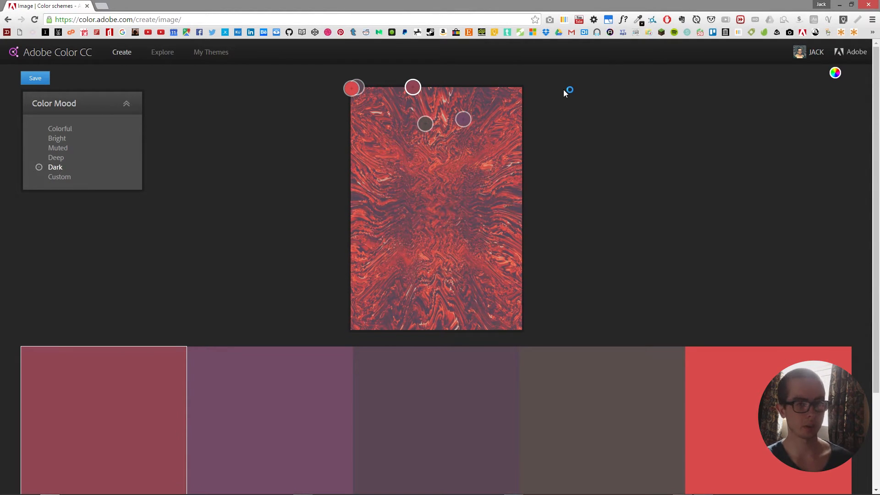
mouse_move(561, 110)
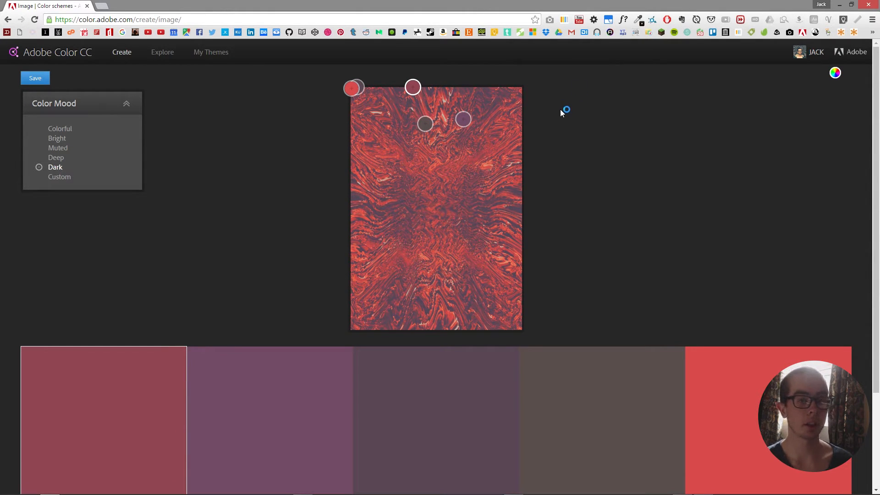
mouse_move(555, 120)
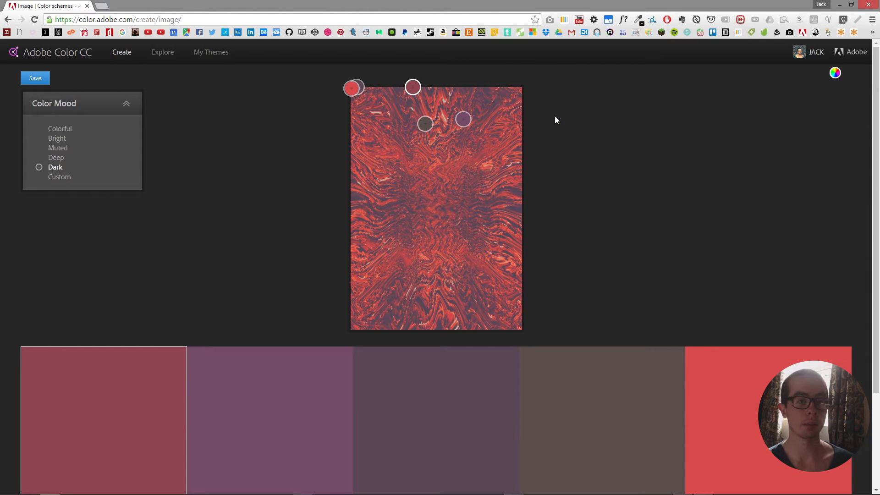
mouse_move(545, 147)
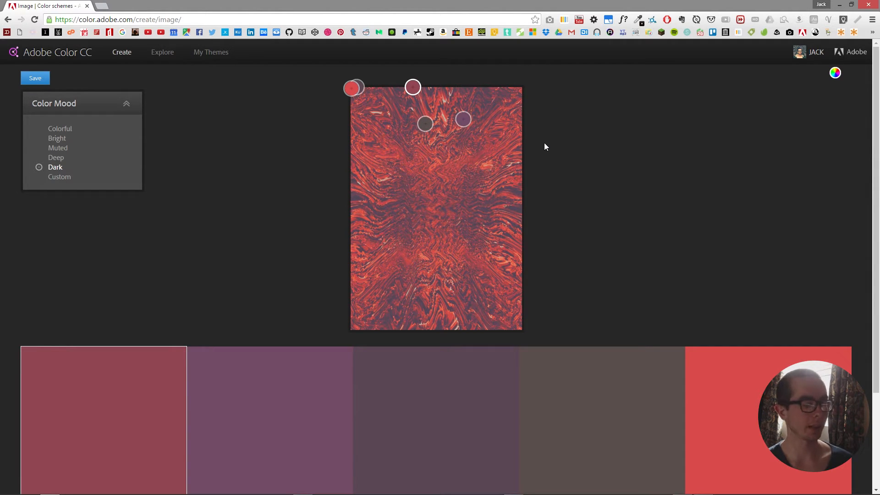
mouse_move(210, 71)
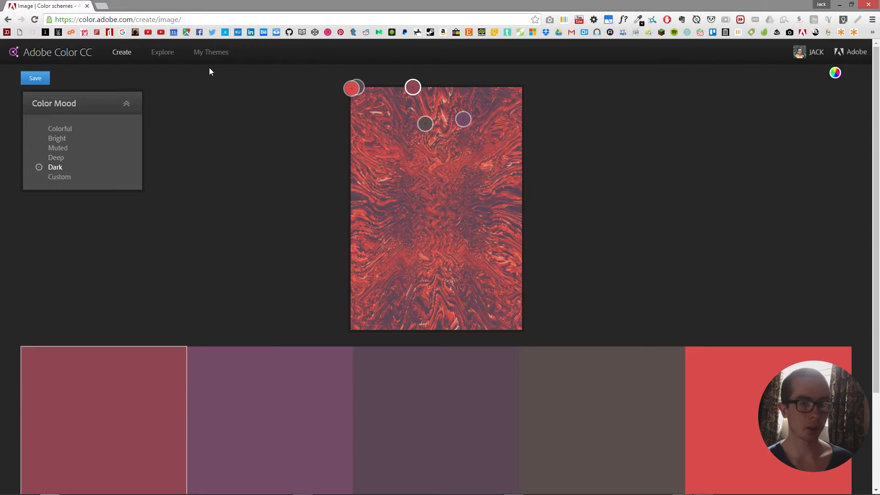
mouse_move(162, 52)
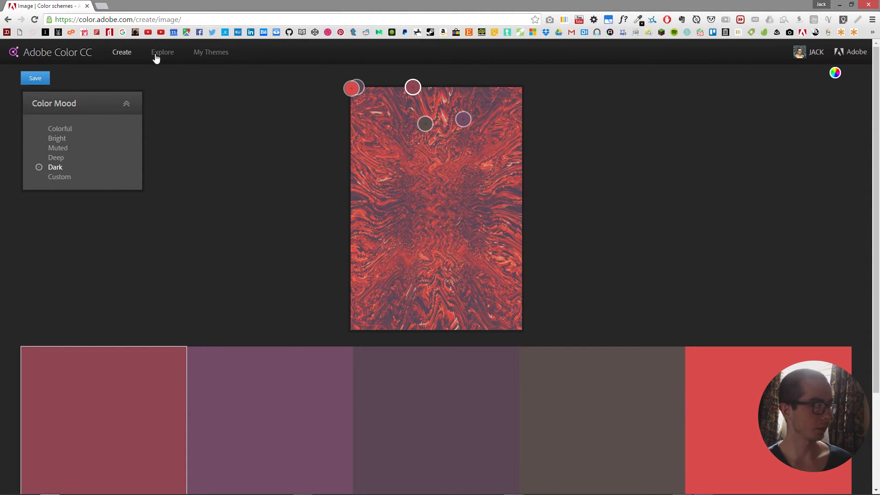
- Browse Explore's Most Popular themes, opening and dismissing the filter dropdown without changes
click(162, 52)
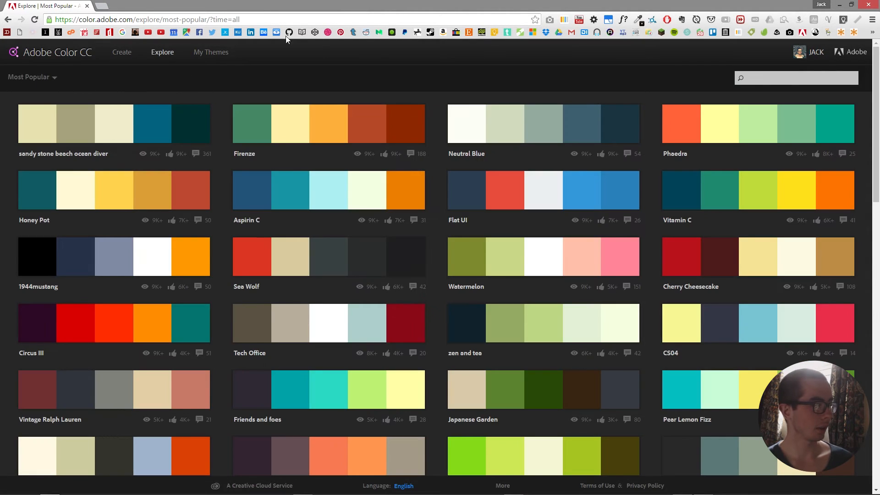
click(31, 77)
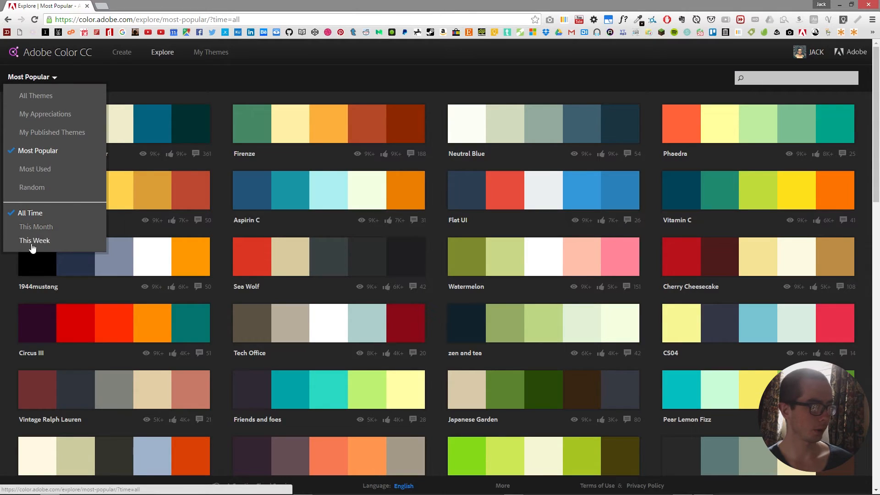
click(398, 91)
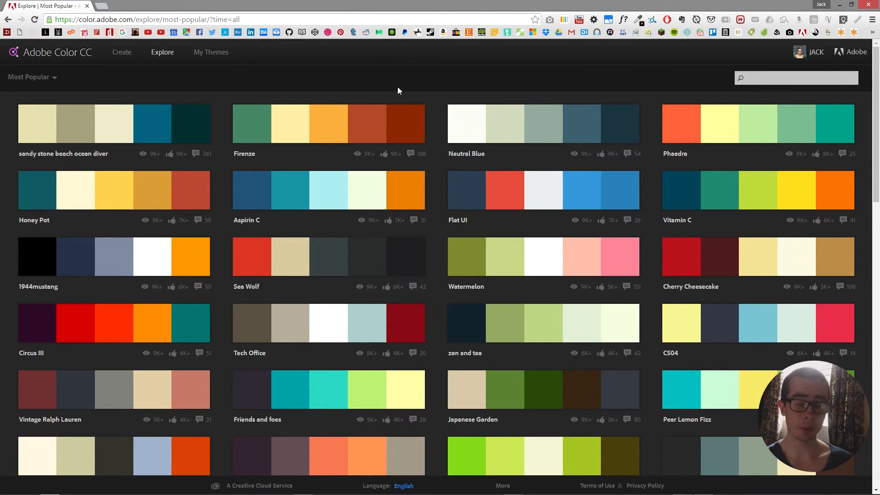
mouse_move(447, 120)
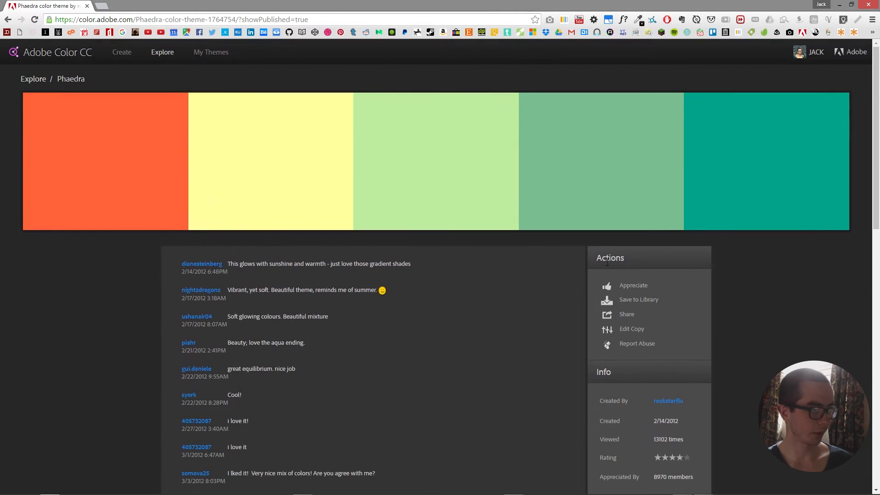
- Make an editable copy of Phaedra and save it to the New library
click(631, 328)
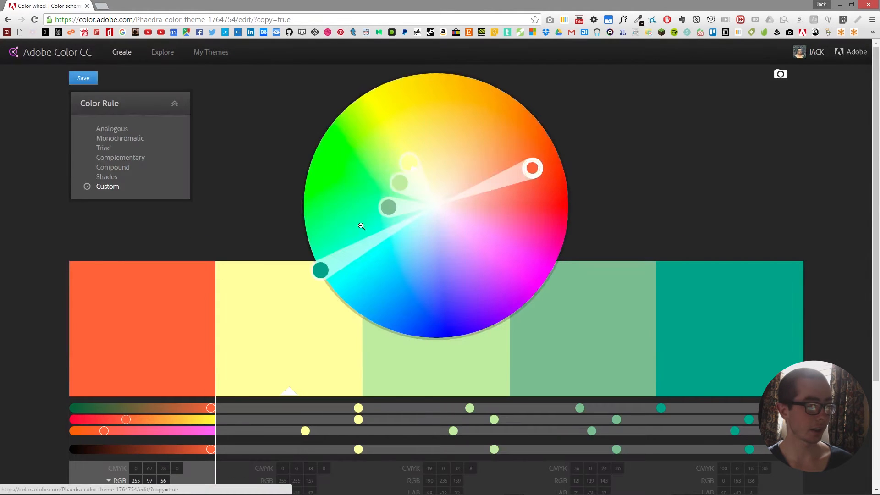
click(83, 77)
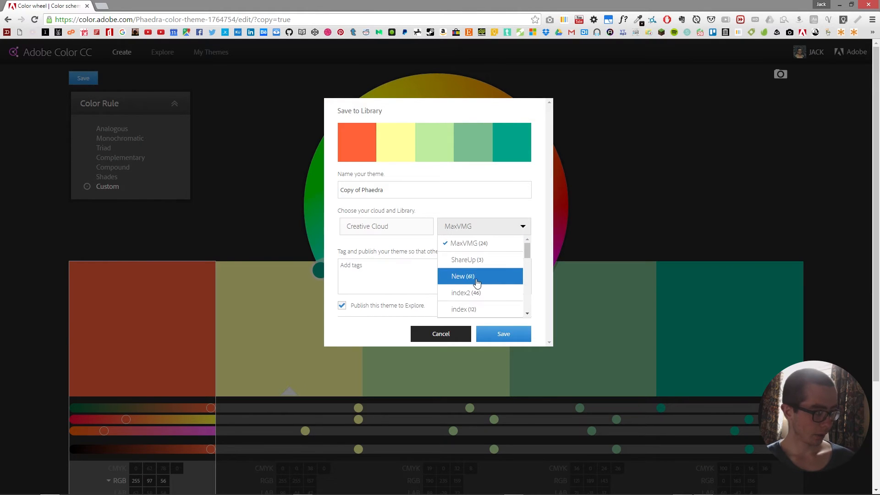
click(458, 275)
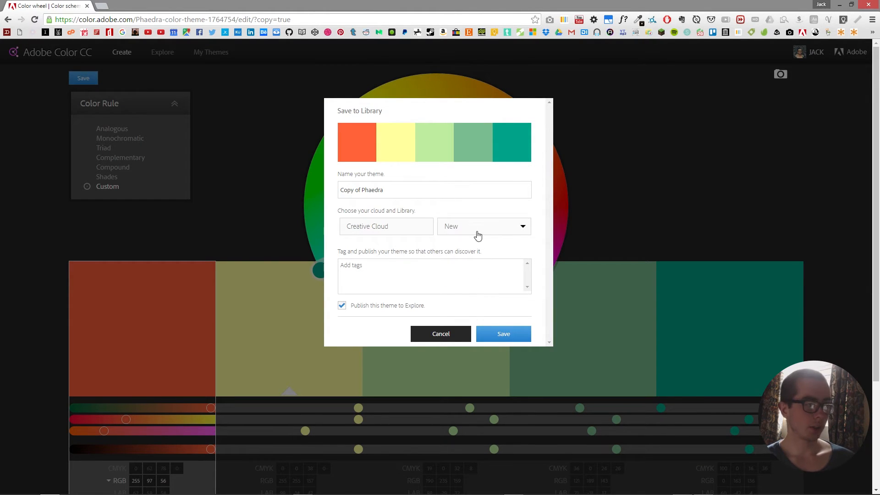
click(503, 333)
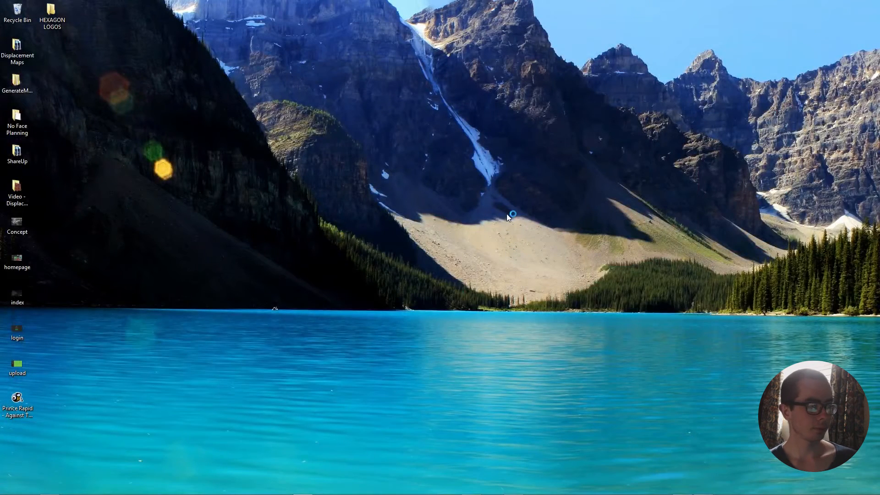
mouse_move(508, 218)
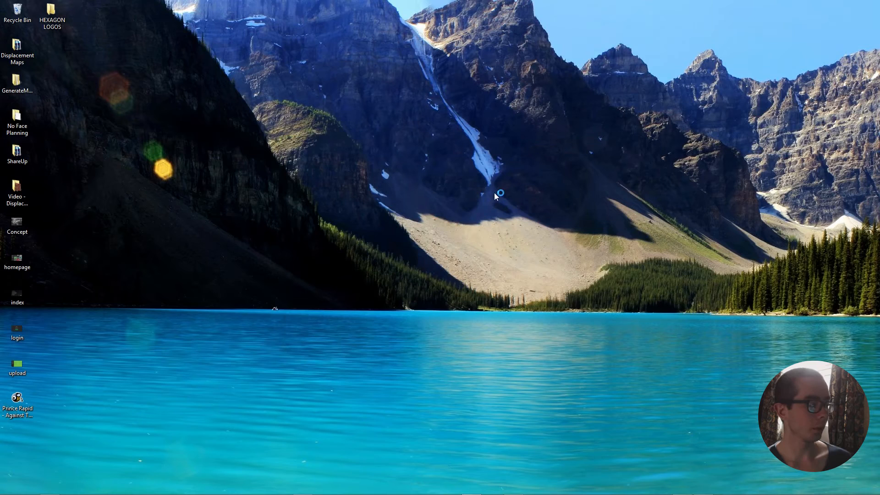
mouse_move(465, 185)
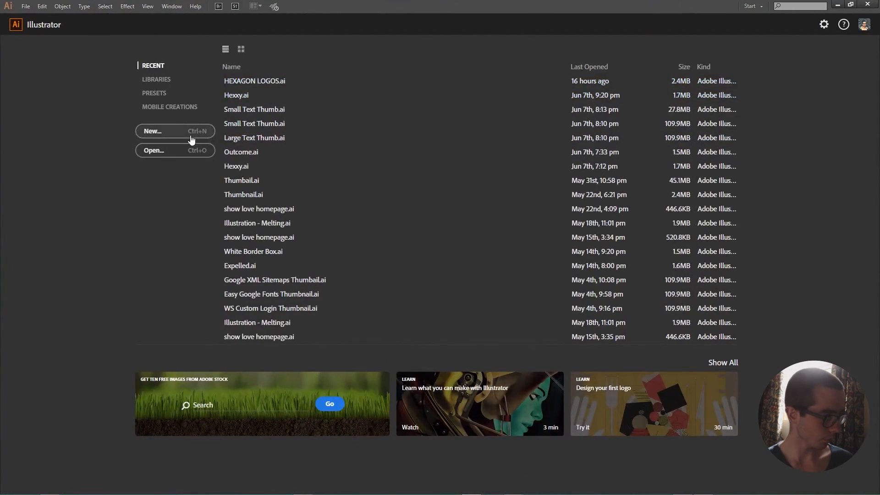
mouse_move(198, 139)
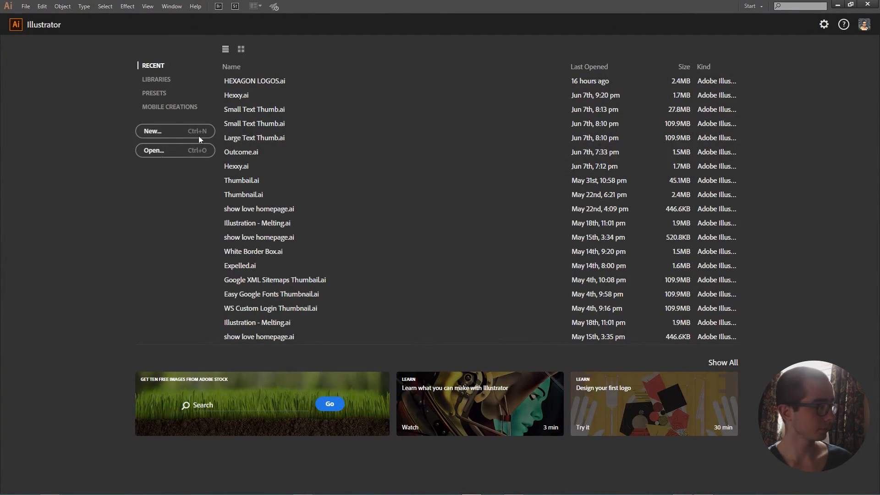
- Create a blank Untitled-1 document with default settings and bring up the Window menu
click(152, 131)
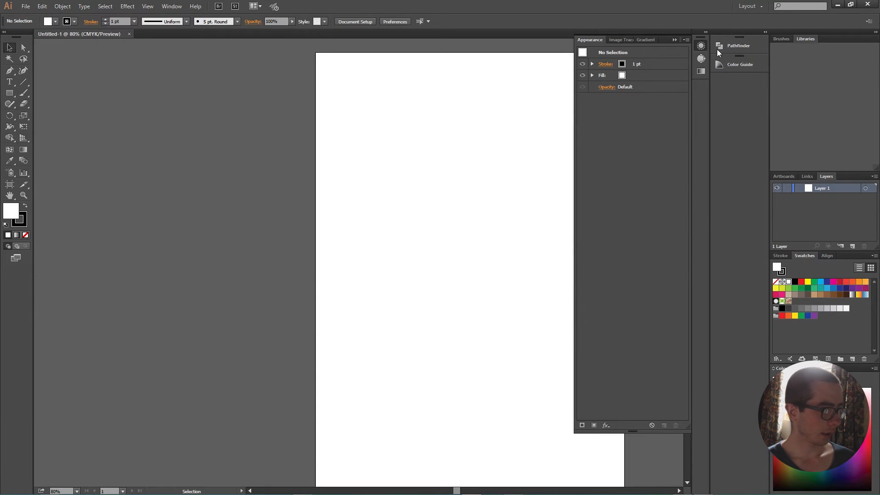
click(171, 6)
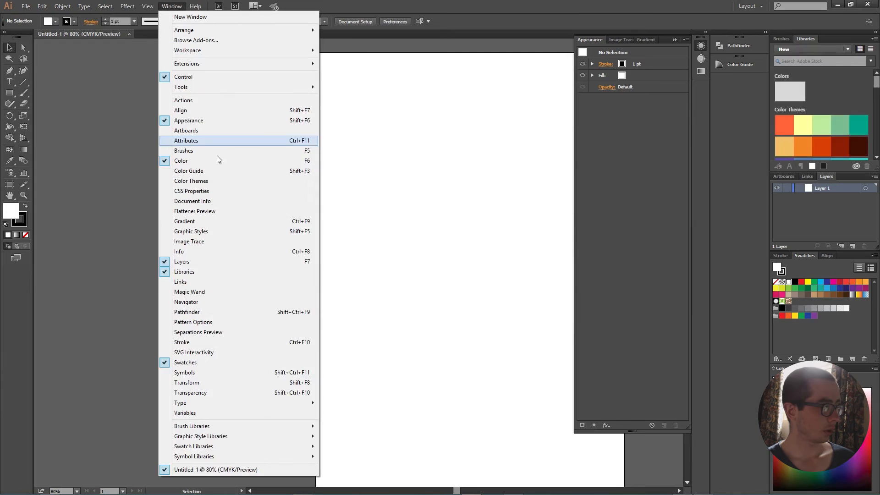
mouse_move(306, 282)
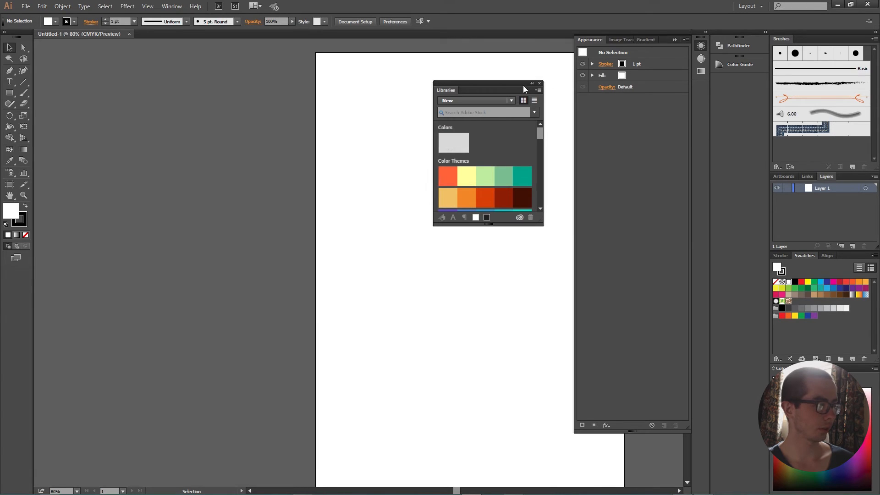
mouse_move(661, 44)
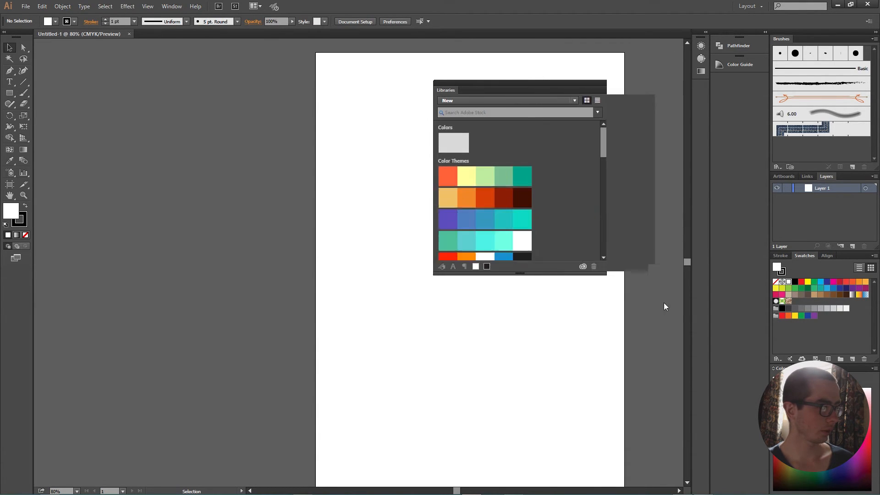
- Enlarge the Libraries panel, switch to Intro to CSS and back to New, and right-click Copy of Phaedra
click(642, 100)
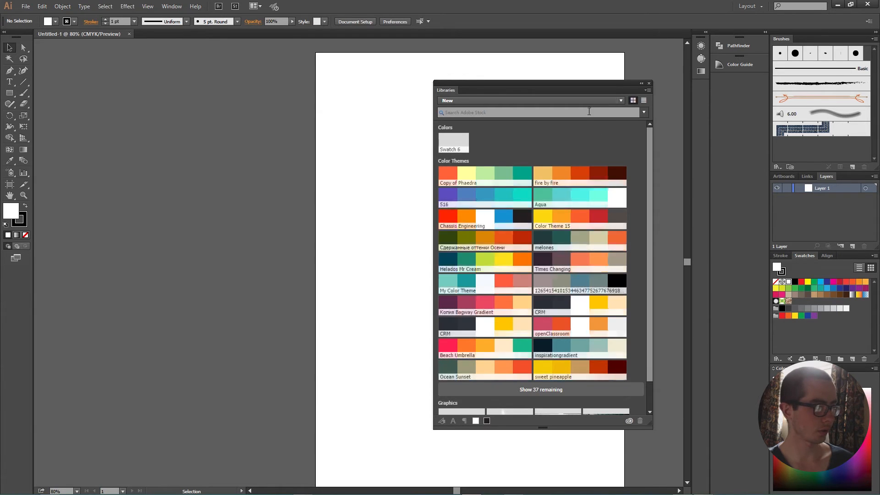
click(620, 100)
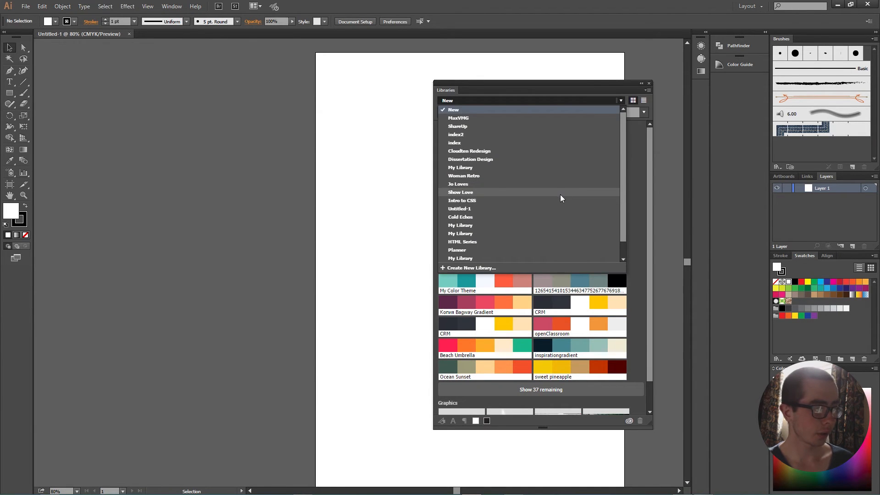
click(462, 200)
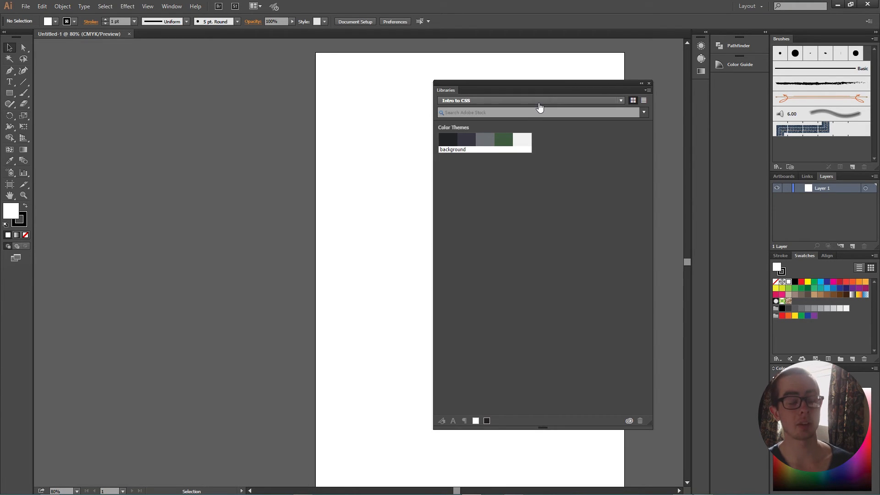
click(620, 100)
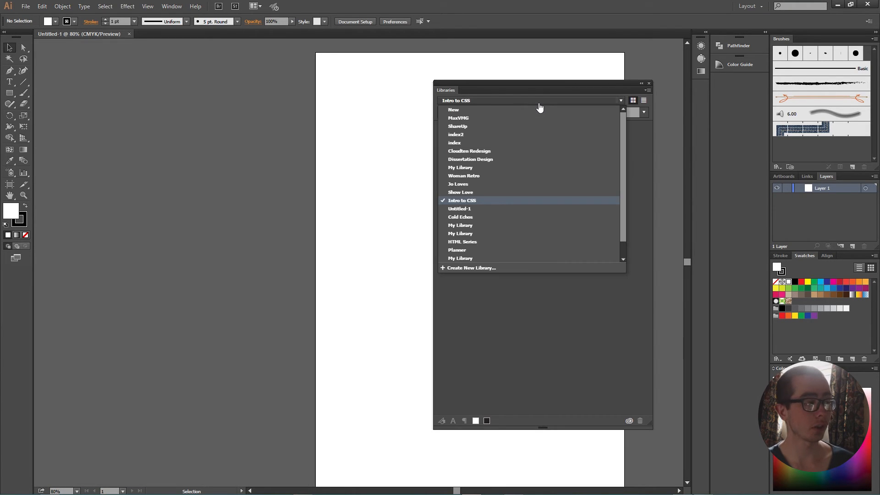
mouse_move(481, 110)
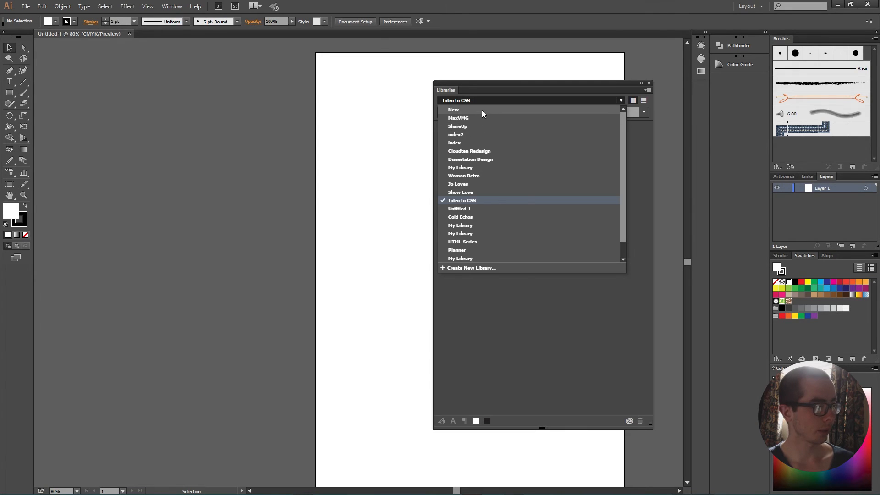
click(453, 110)
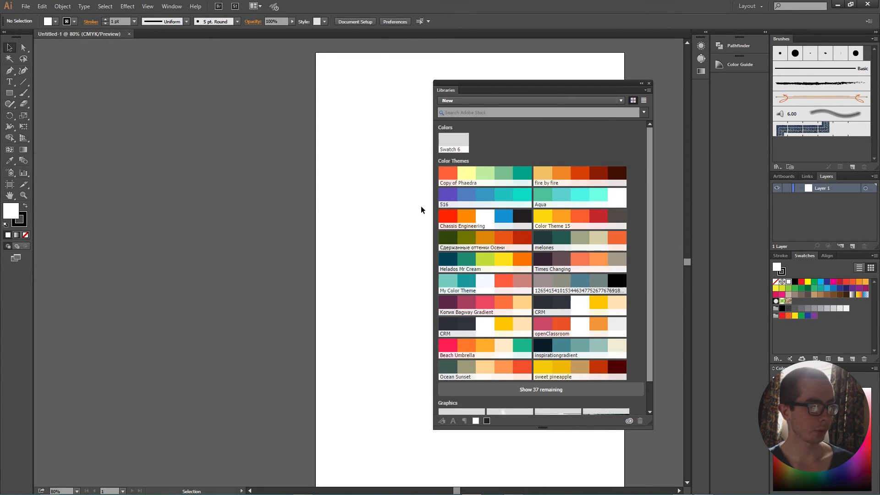
mouse_move(498, 175)
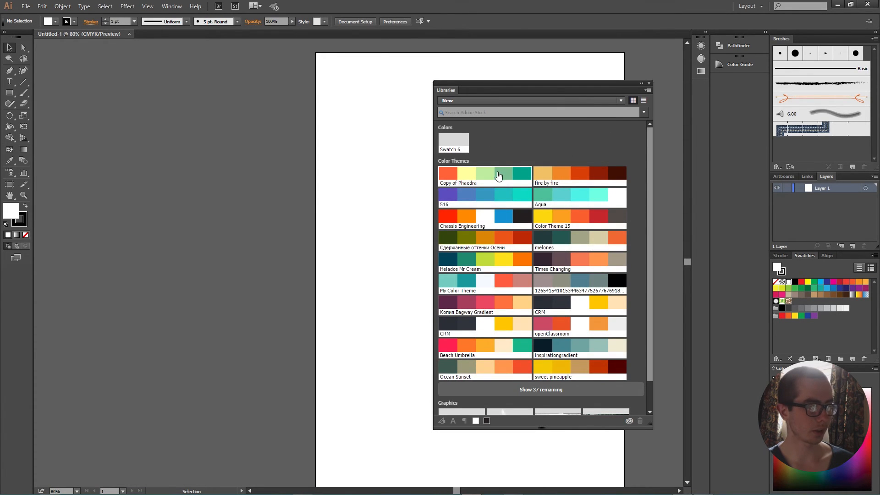
right_click(498, 174)
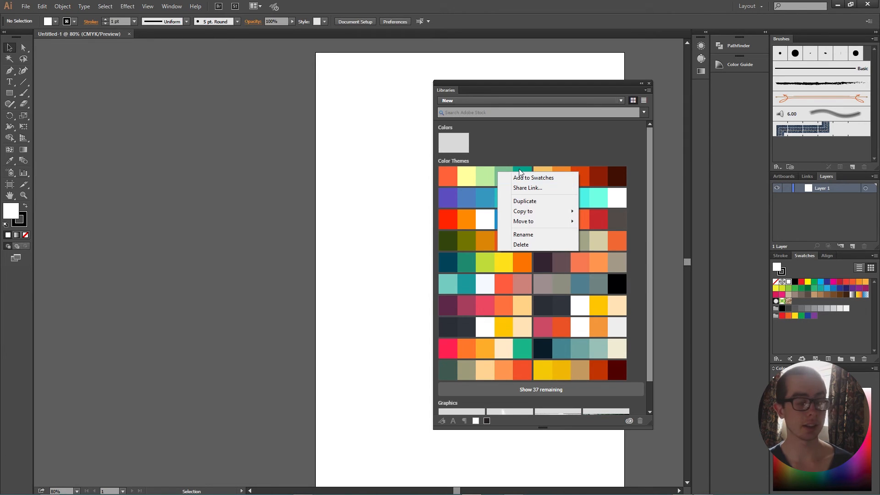
mouse_move(583, 164)
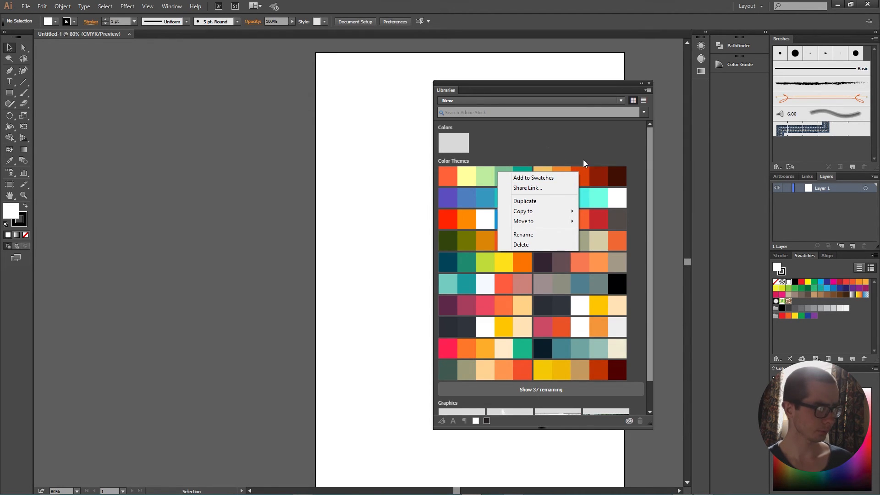
mouse_move(536, 132)
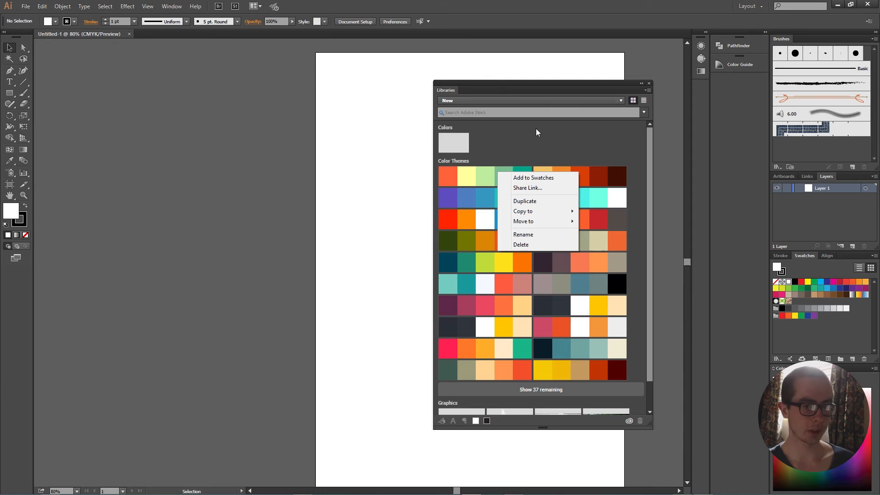
mouse_move(532, 145)
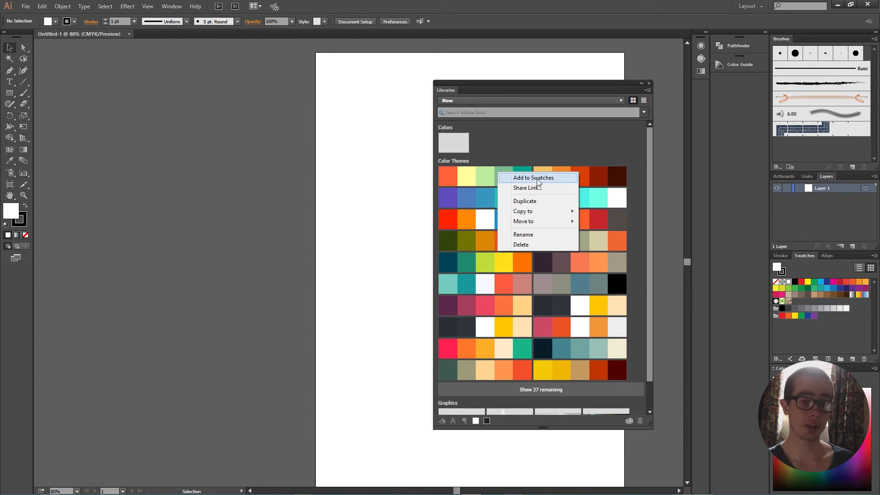
- Choose Add to Swatches for Copy of Phaedra, then close the Libraries panel
click(532, 178)
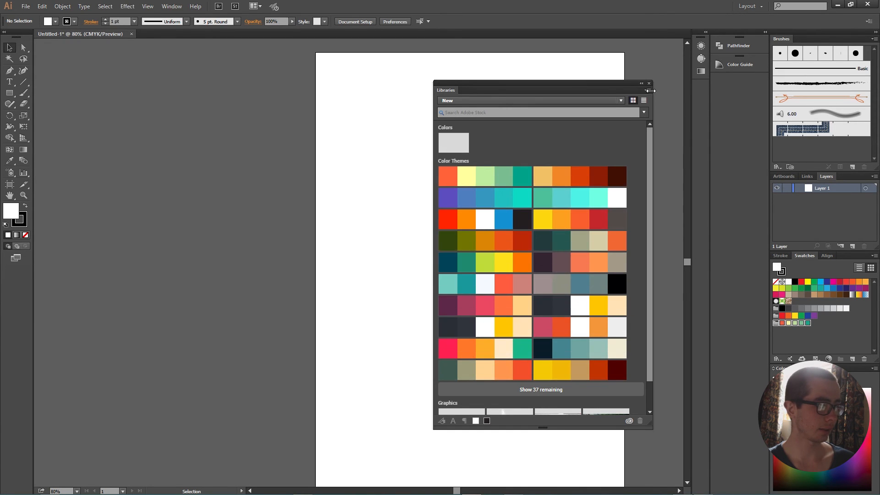
click(648, 83)
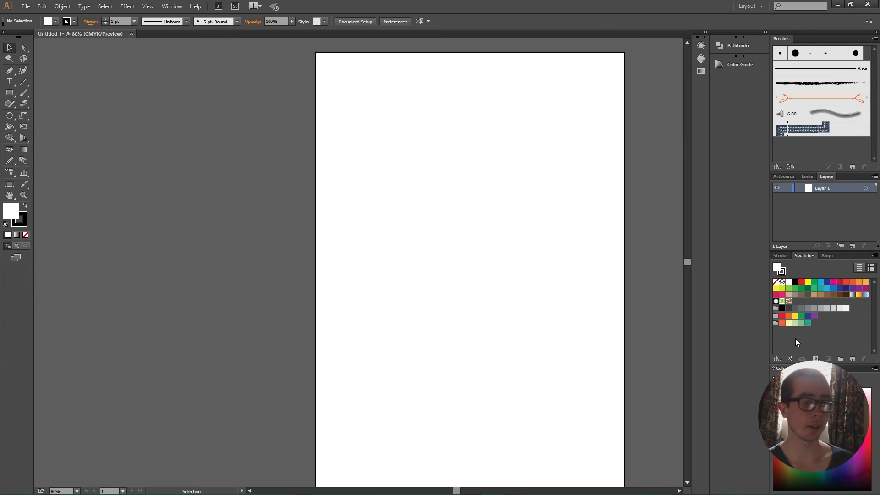
- Draw two stacked squares, fill them orange and green from the Phaedra swatches, then deselect
click(10, 93)
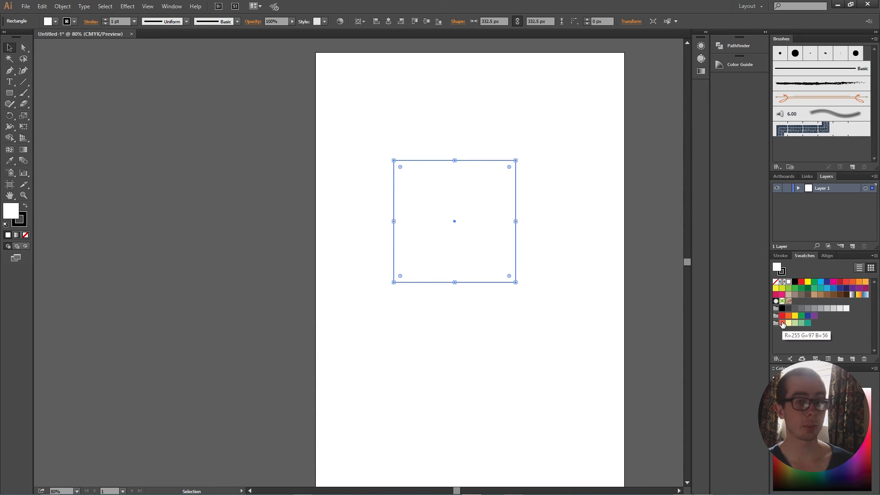
click(781, 322)
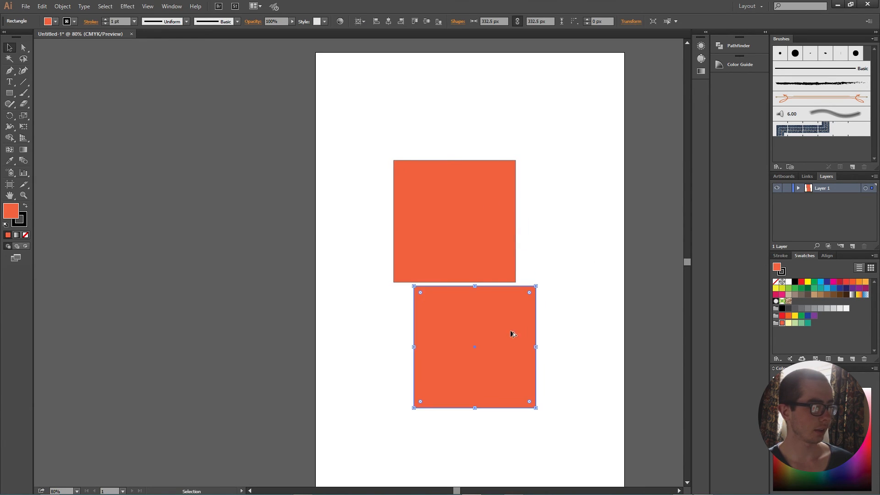
click(801, 322)
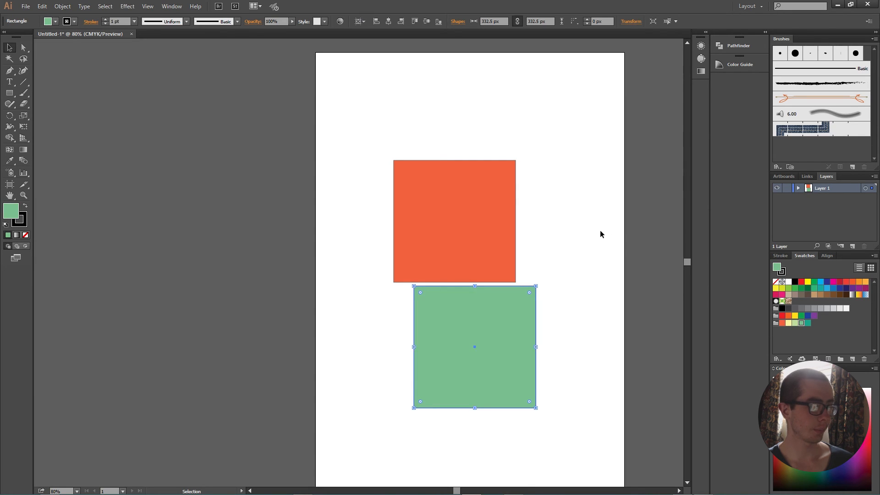
click(577, 229)
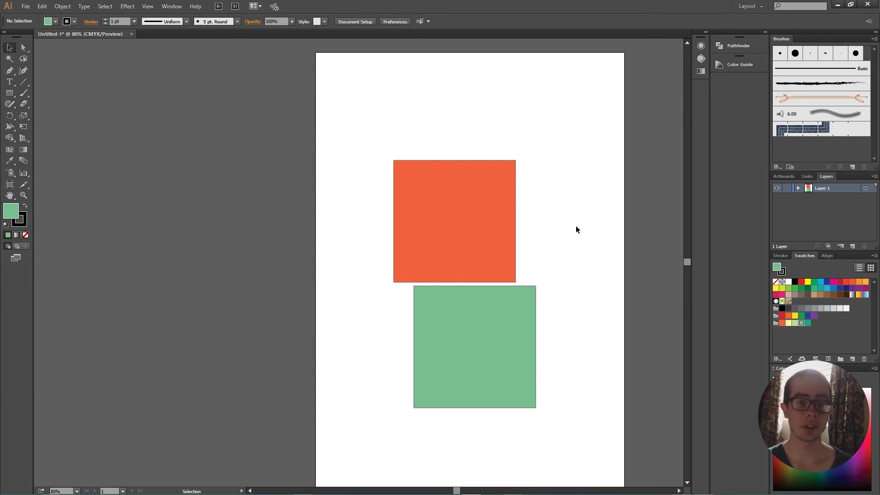